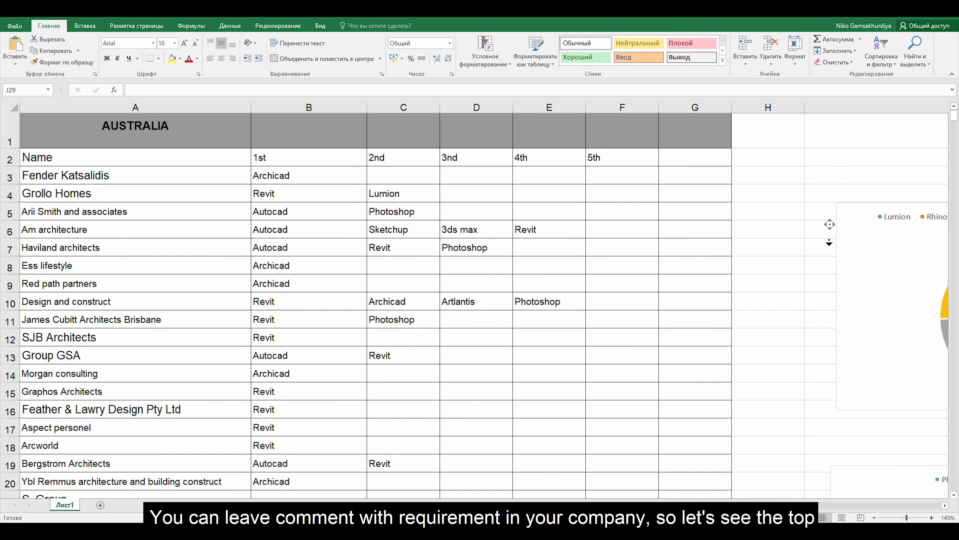
Browse the earlier promo clips and menus before the Photoshop editing footage begins.
scroll("down", 3)
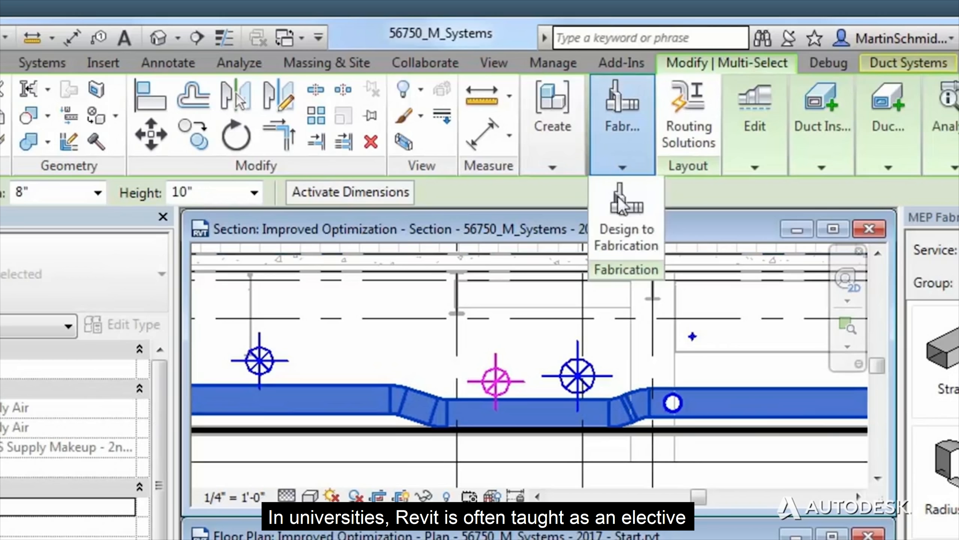
left_click(625, 221)
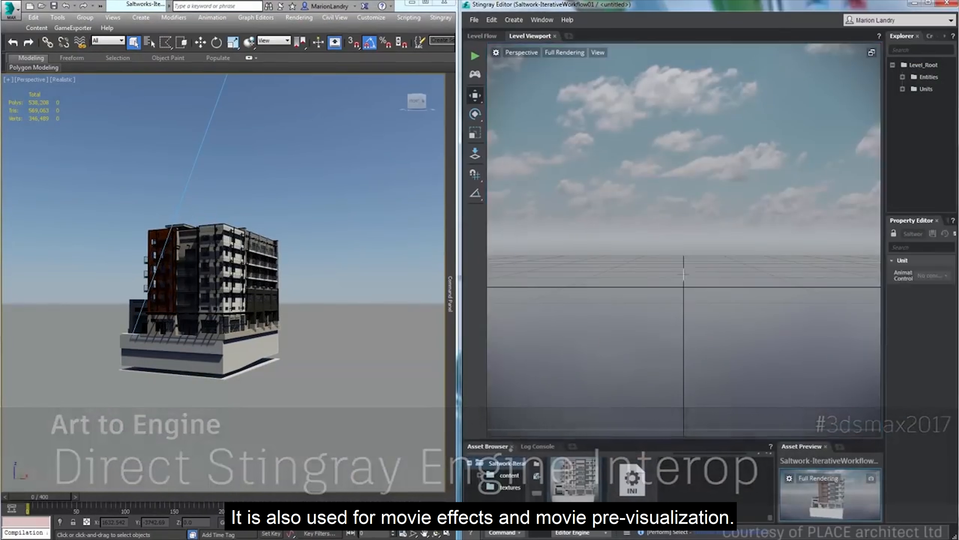
left_click(440, 17)
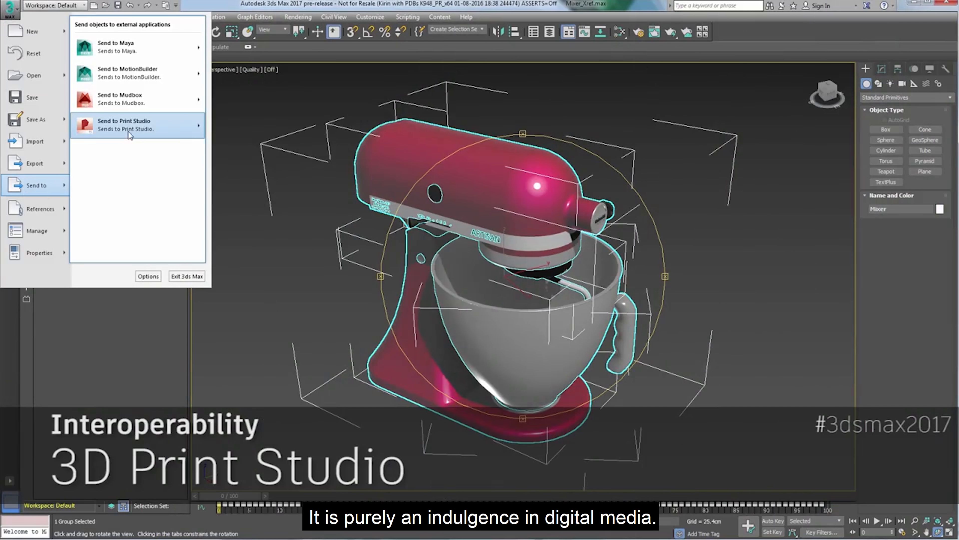
left_click(124, 120)
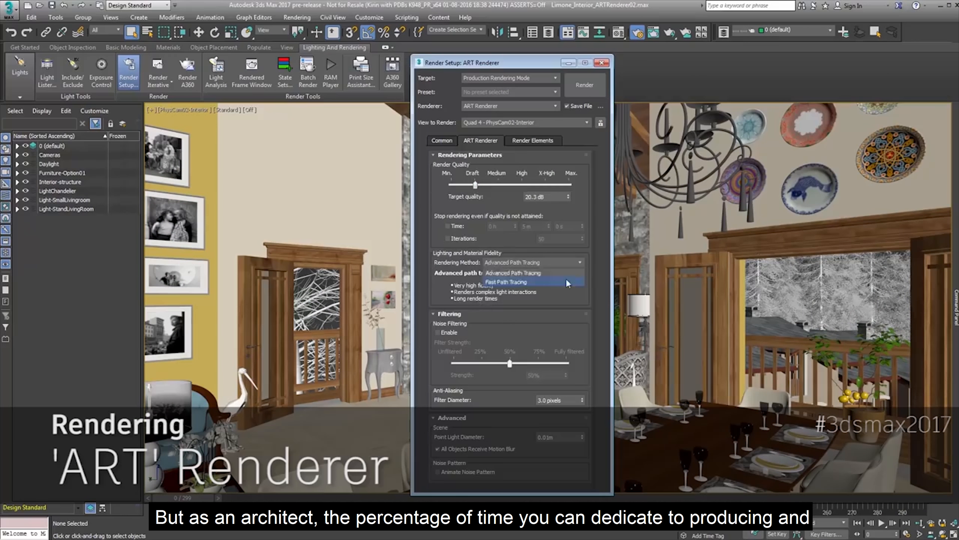
left_click(584, 85)
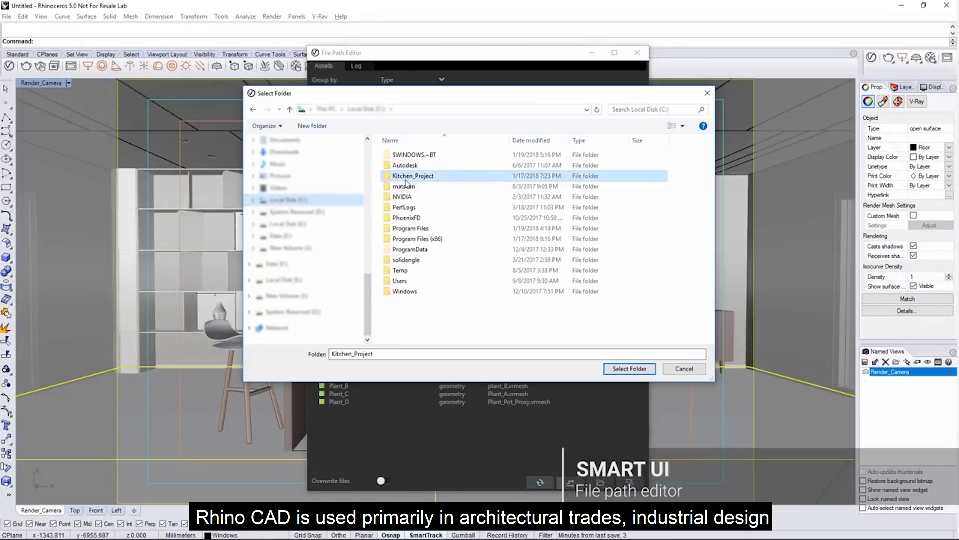
left_click(629, 369)
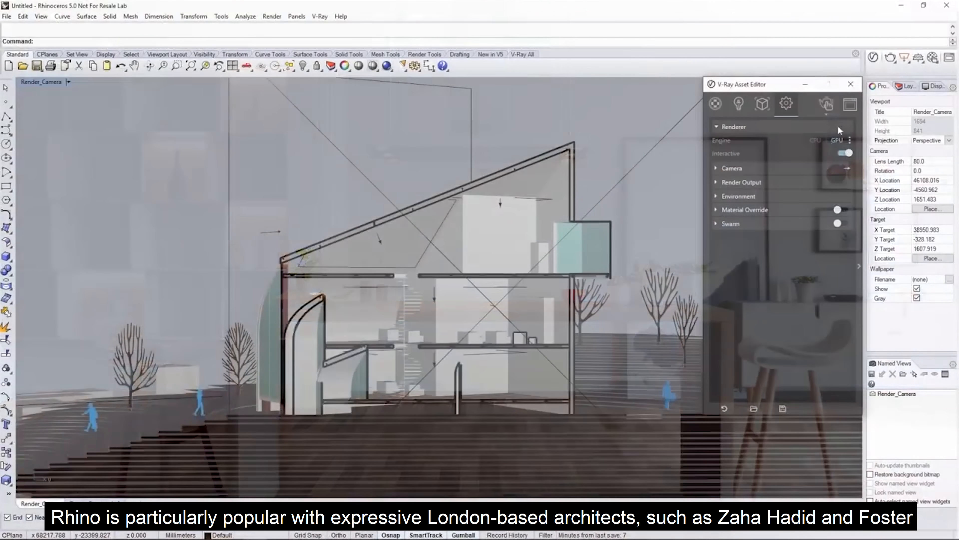
left_click(762, 103)
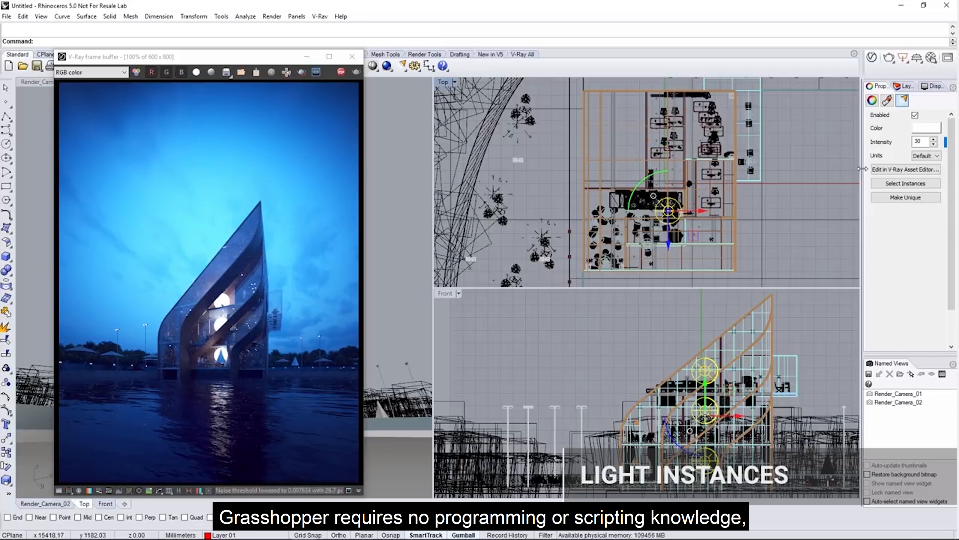
left_click(905, 169)
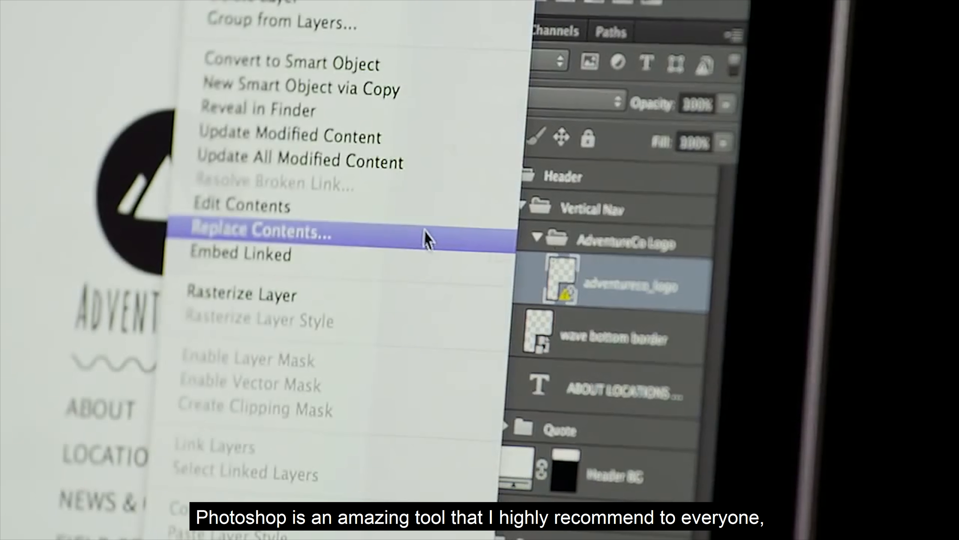
Replace the linked logo Smart Object's contents and raise Smart Sharpen Amount to 500%.
left_click(260, 231)
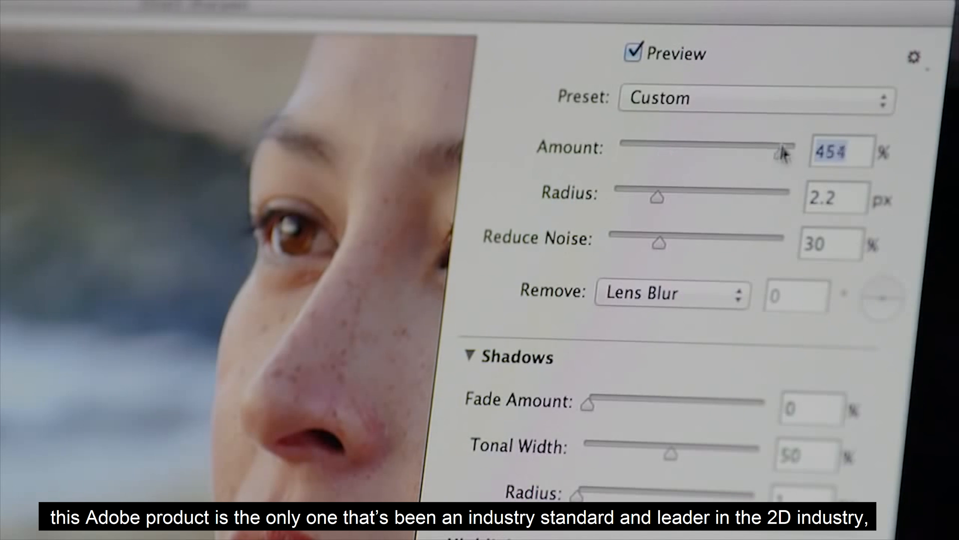
left_click_drag(777, 147, 796, 147)
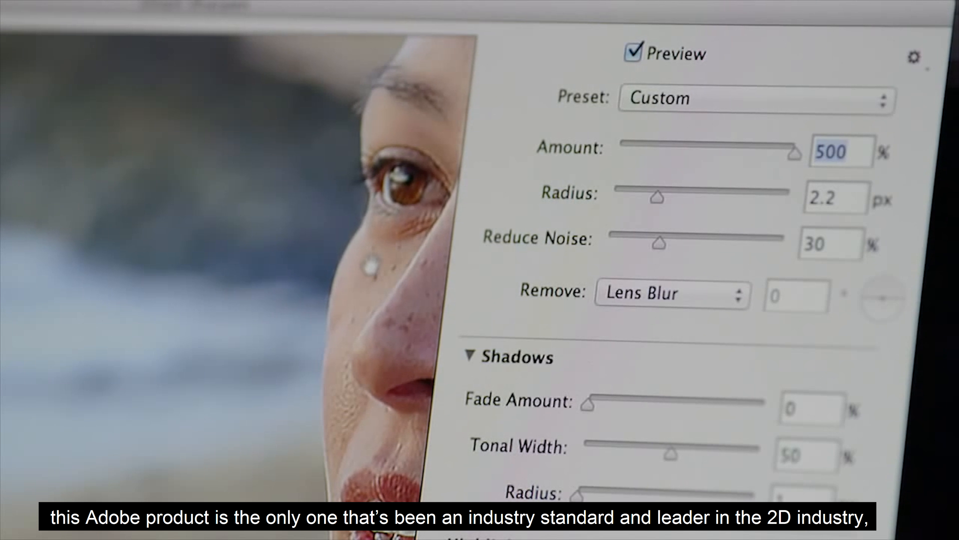
Apply the Camera Raw filter to the waterfall photo and warm Temperature to +52.
left_click(250, 24)
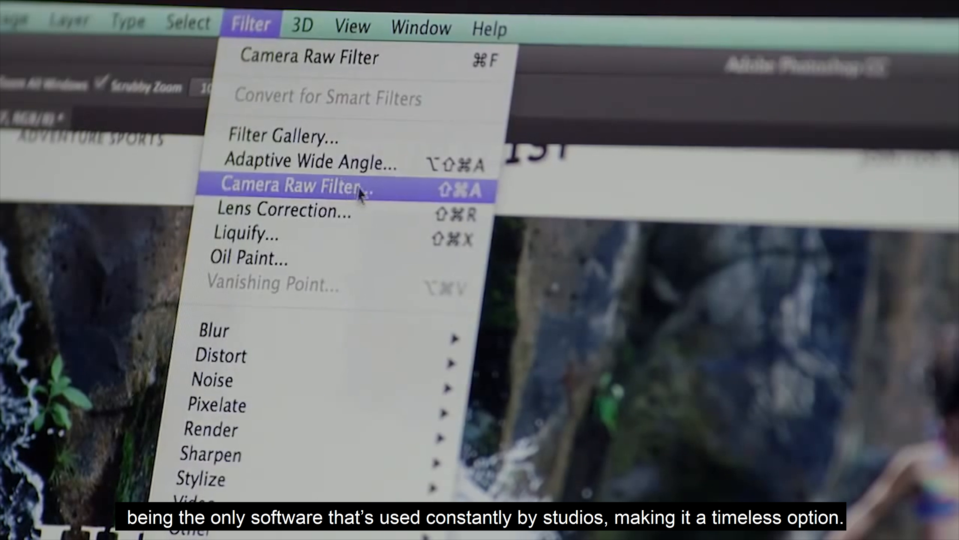
left_click(297, 186)
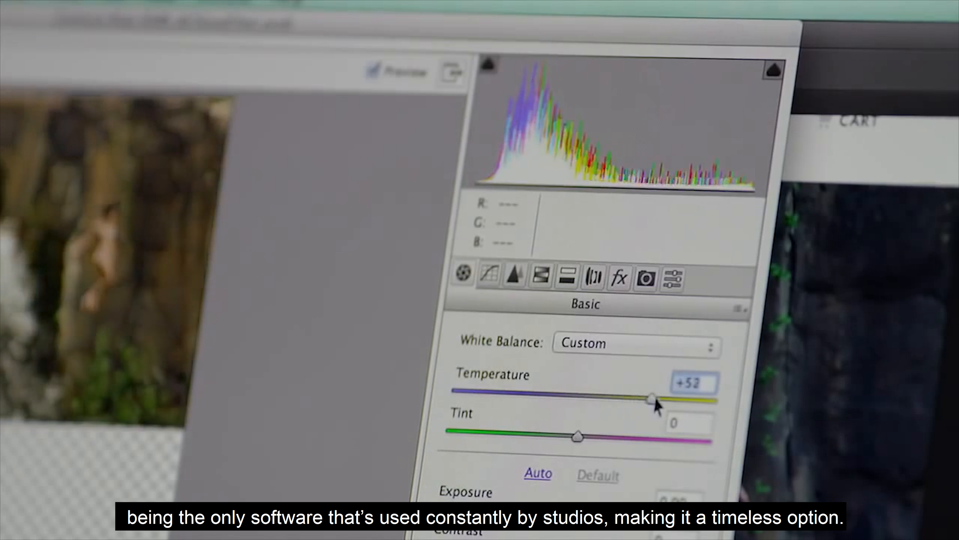
left_click_drag(652, 398, 642, 398)
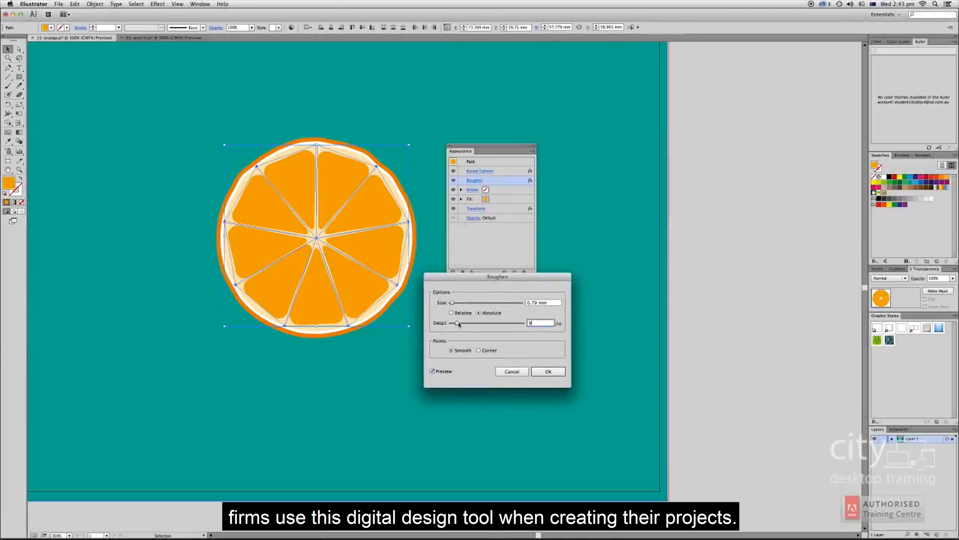
Adjust the Roughen effect's Detail on the orange slice with Size at 0.79 mm.
left_click_drag(458, 323, 483, 323)
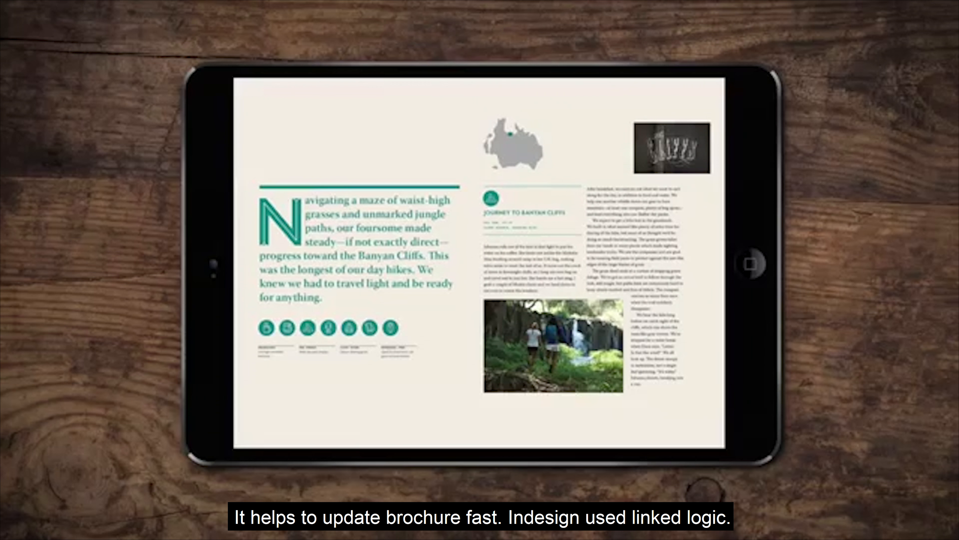
Show the Share menu offering Send to InDesign CC, Photoshop CC and Illustrator CC.
left_click(673, 90)
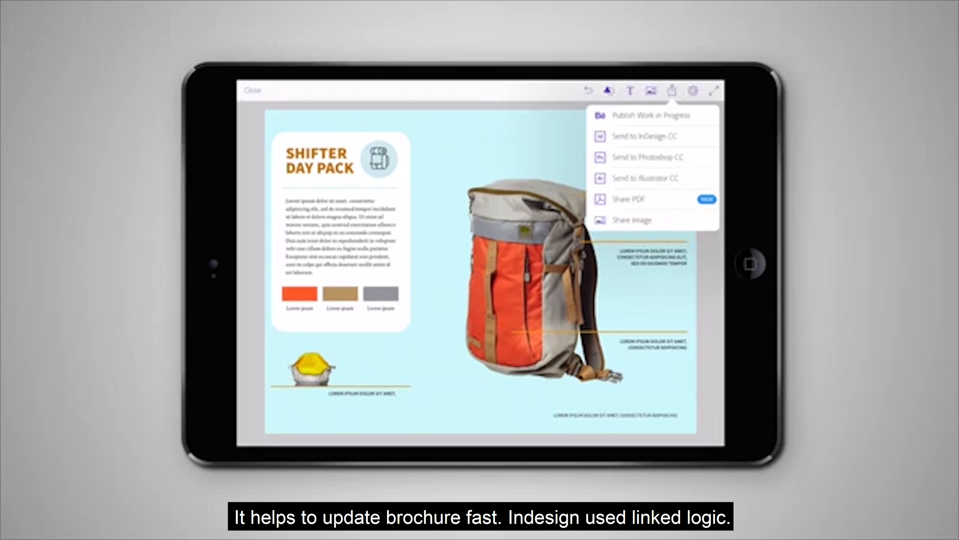